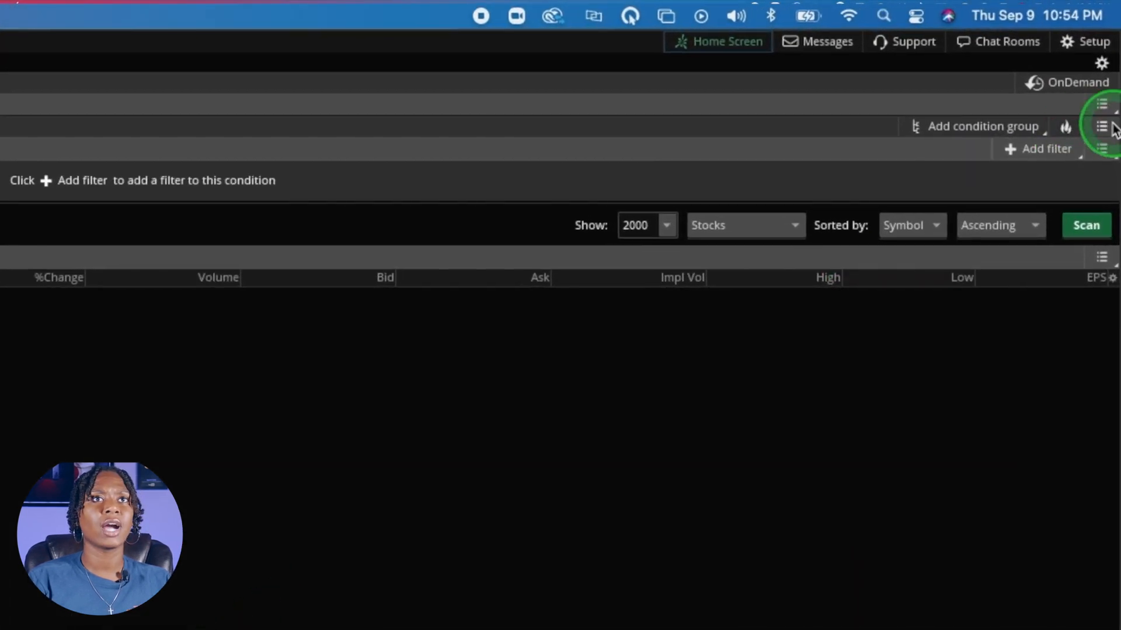
- Start a new custom scan query from the Stock Hacker scan menu
{"action": "left_click", "coordinate": [1102, 126]}
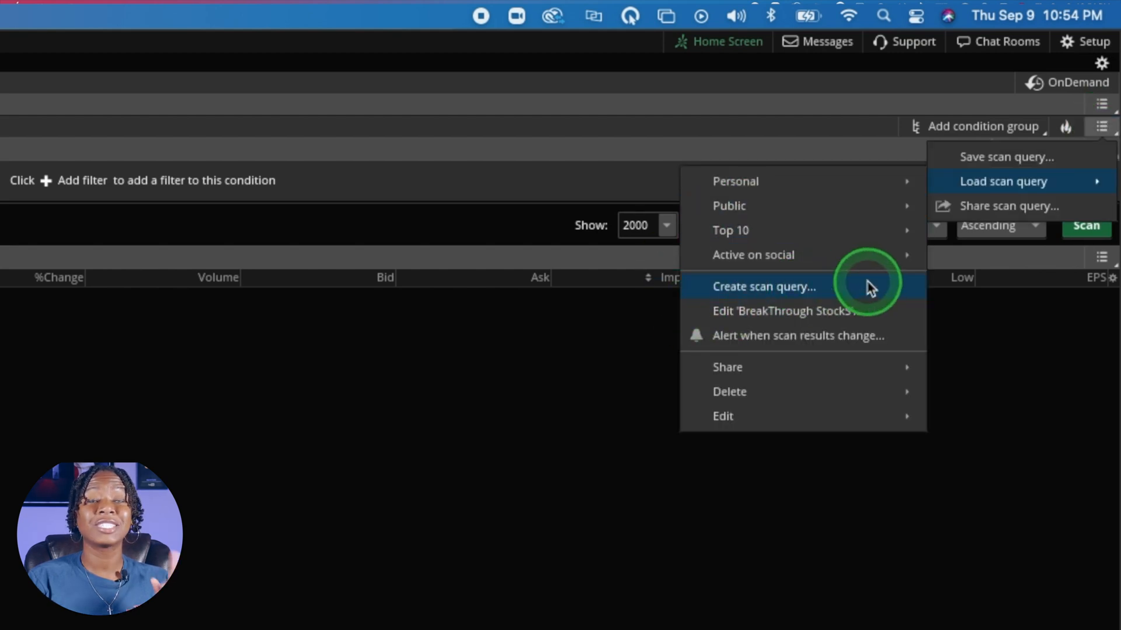
{"action": "left_click", "coordinate": [763, 287]}
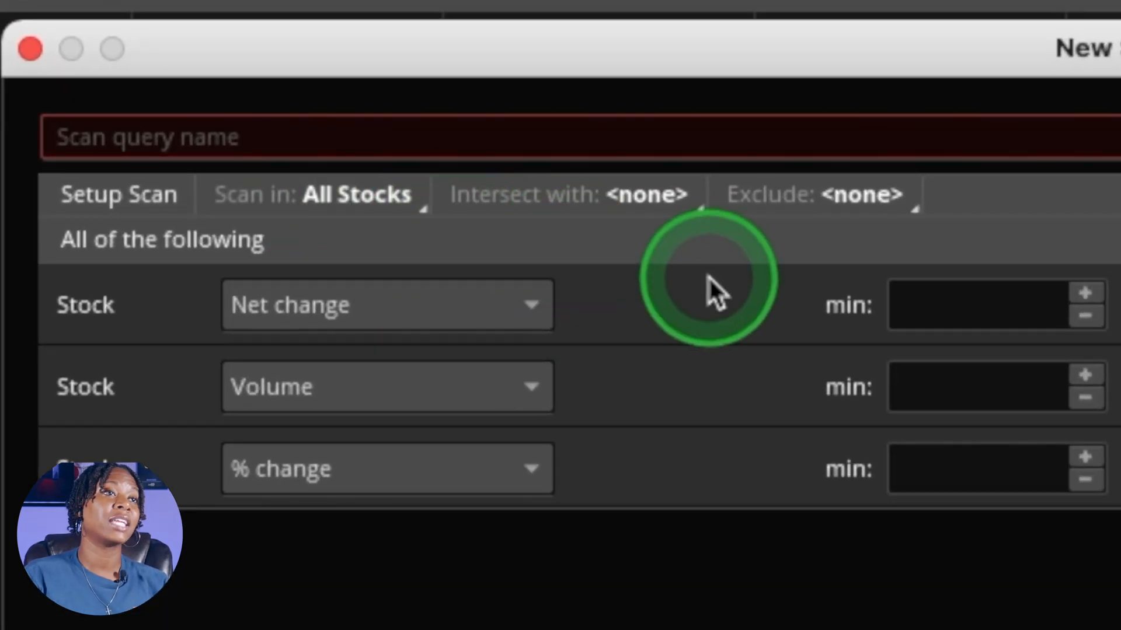
- Change the scan universe from All Stocks toward All Optionable
{"action": "left_click", "coordinate": [357, 194]}
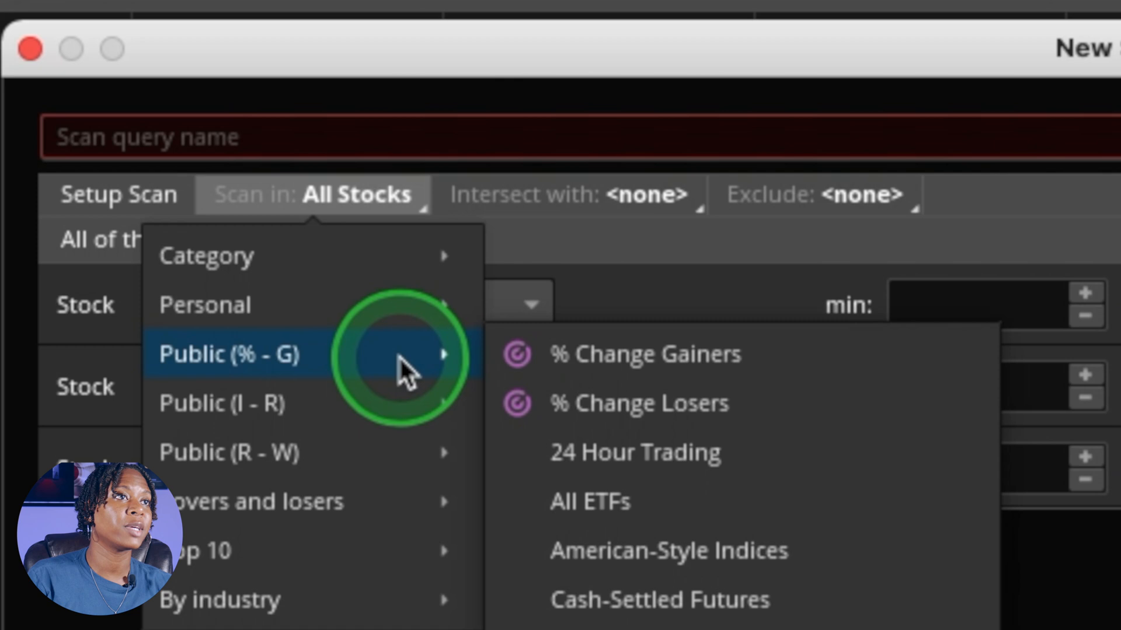
{"action": "mouse_move", "coordinate": [208, 256]}
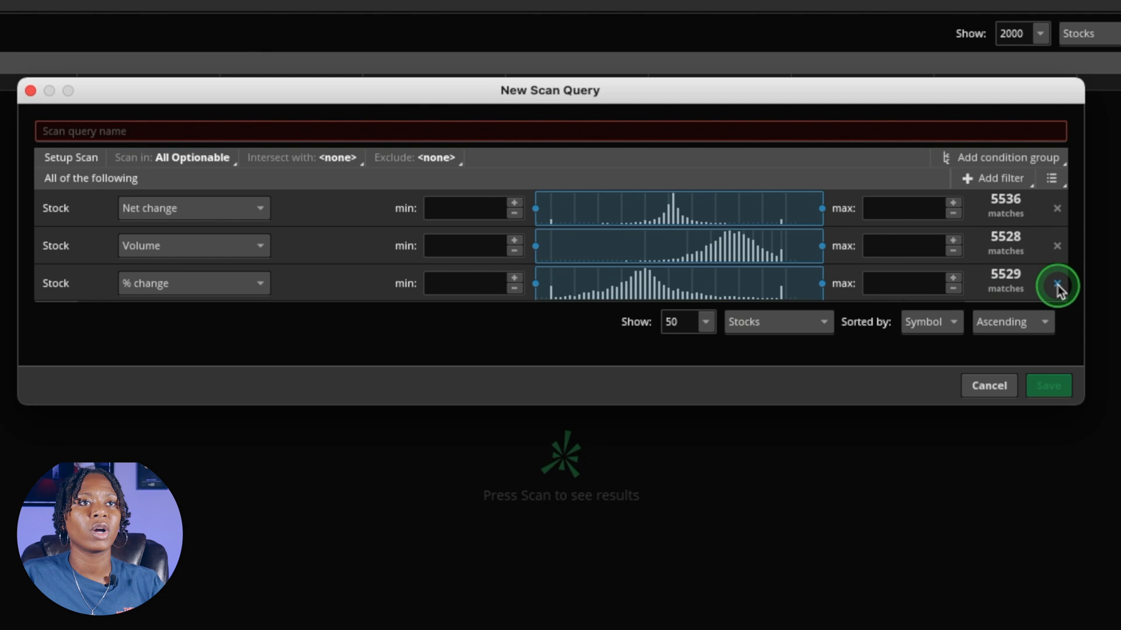
- Remove the extra default filters and switch the remaining one to Last price
{"action": "left_click", "coordinate": [1057, 282]}
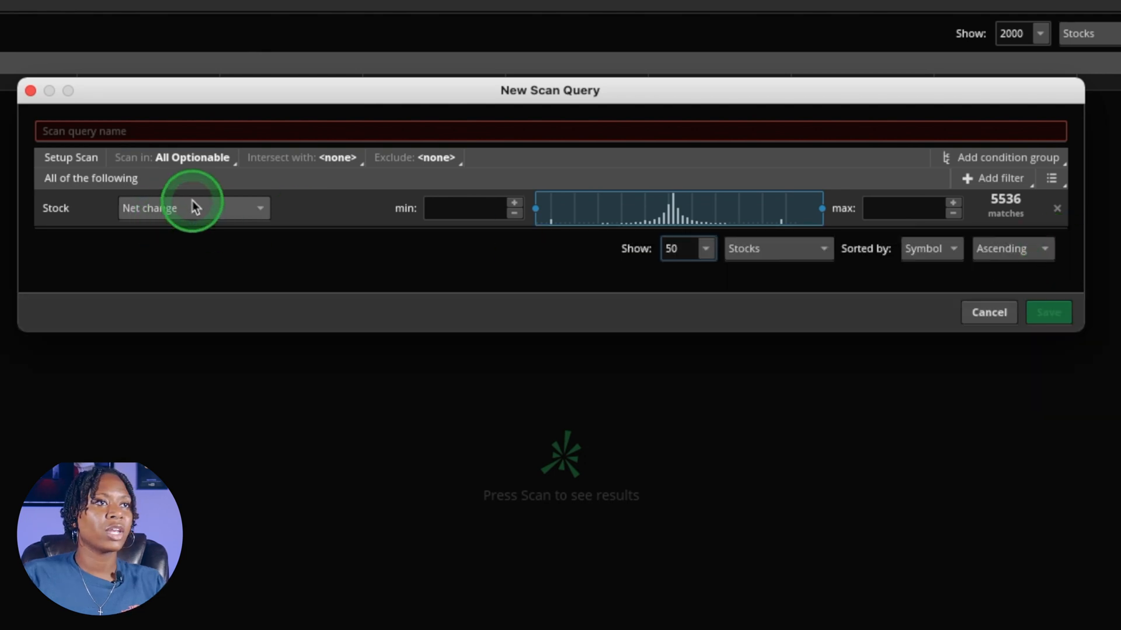
{"action": "left_click", "coordinate": [193, 208]}
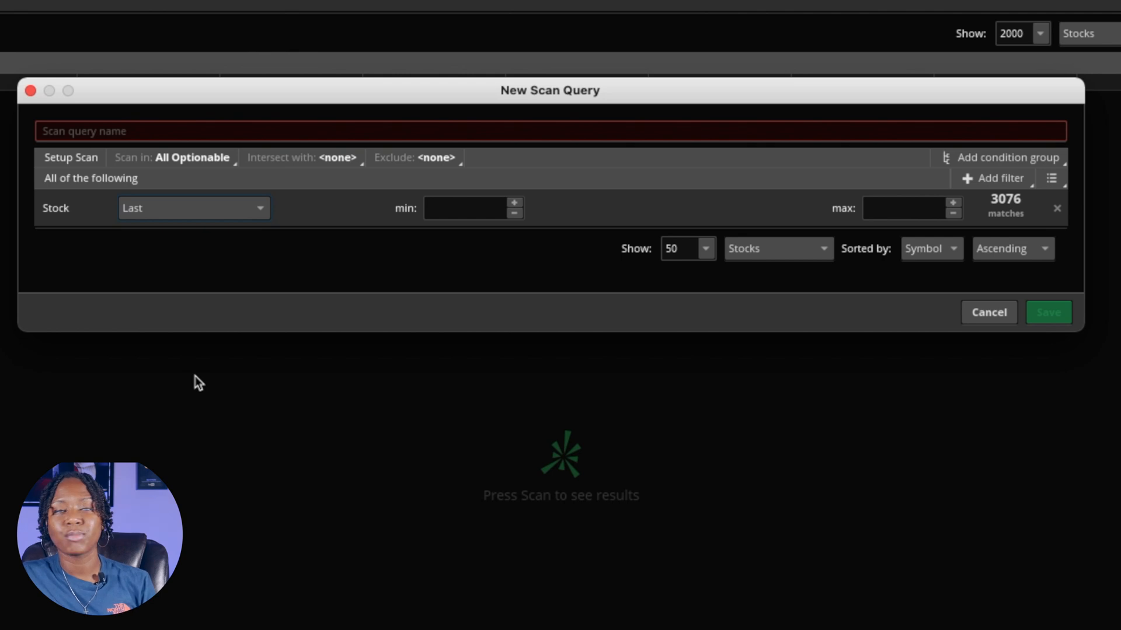
{"action": "left_click", "coordinate": [468, 208]}
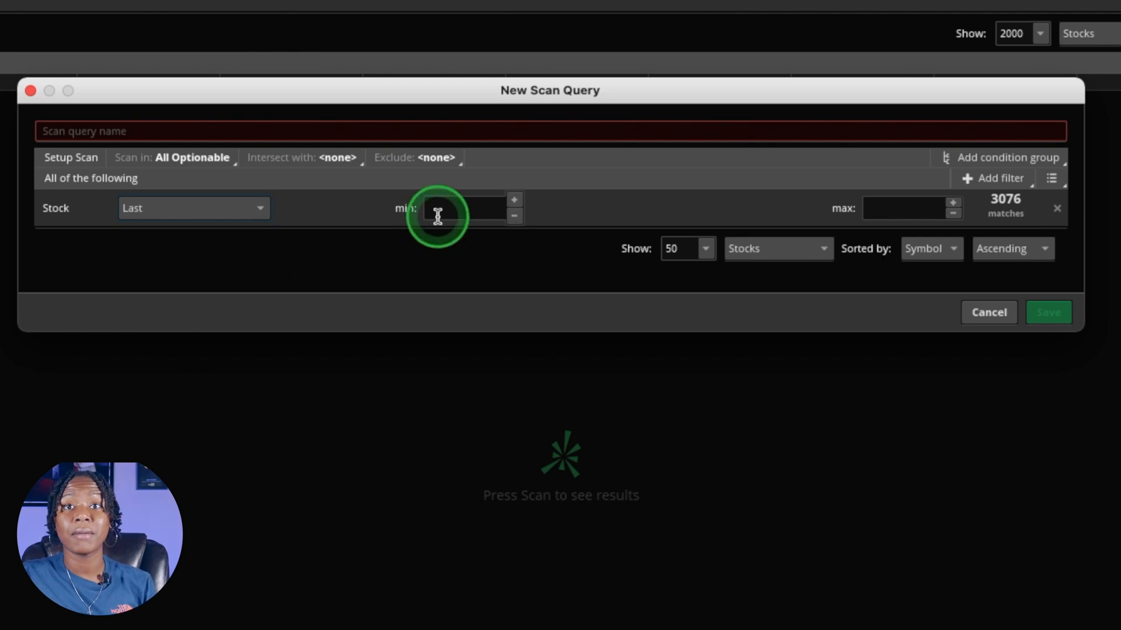
{"action": "mouse_move", "coordinate": [741, 189]}
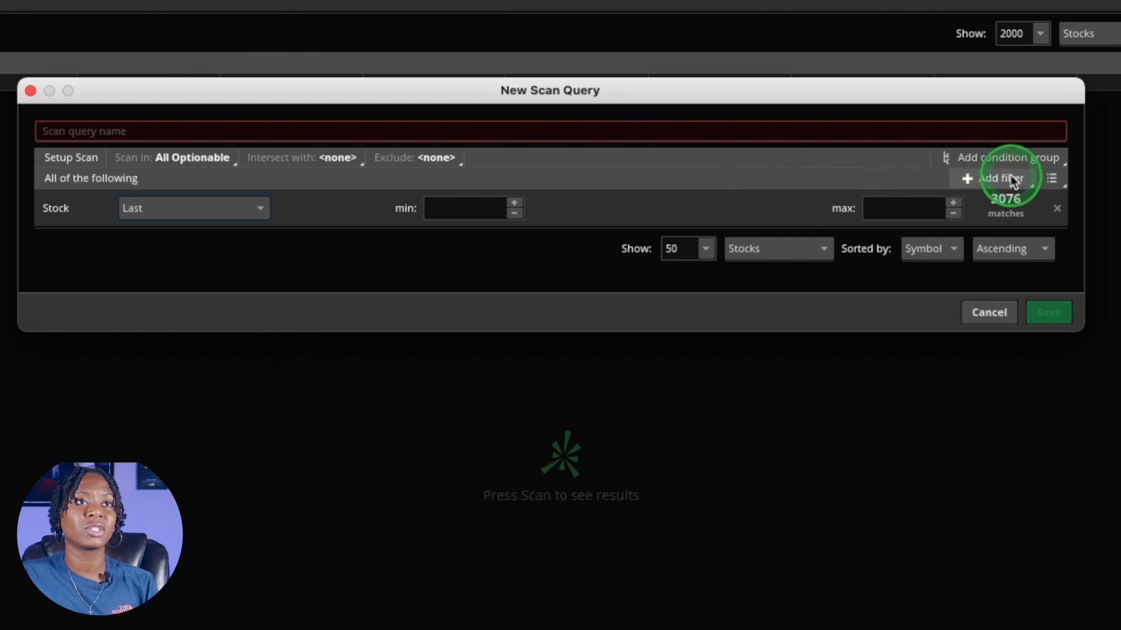
- Add a study filter using Price Performance > Price_Change
{"action": "left_click", "coordinate": [1001, 177]}
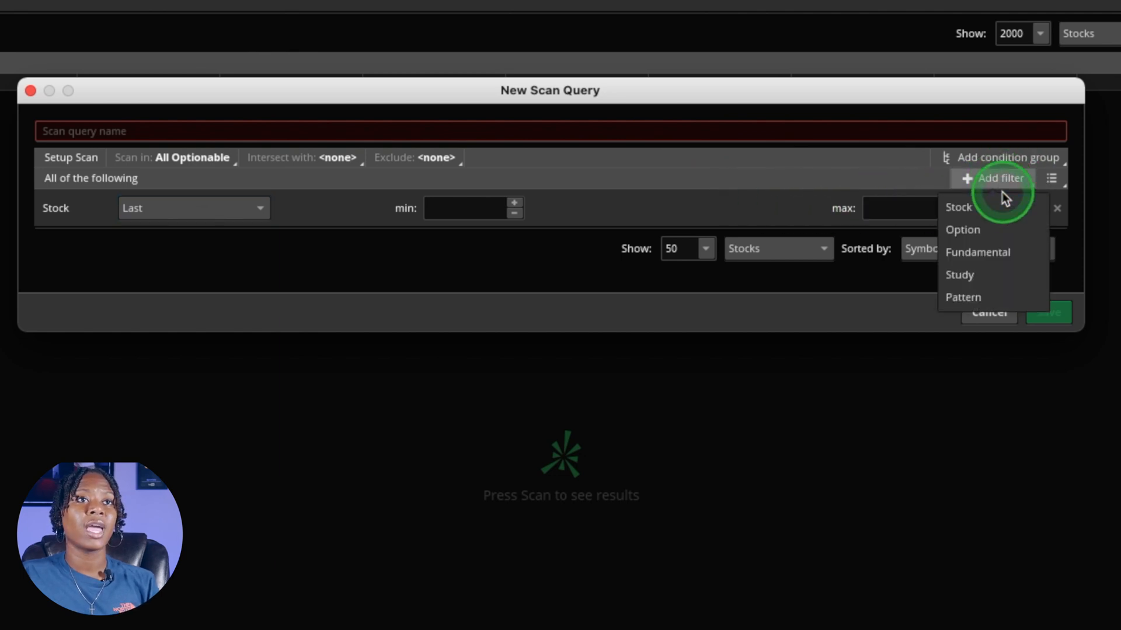
{"action": "mouse_move", "coordinate": [994, 274]}
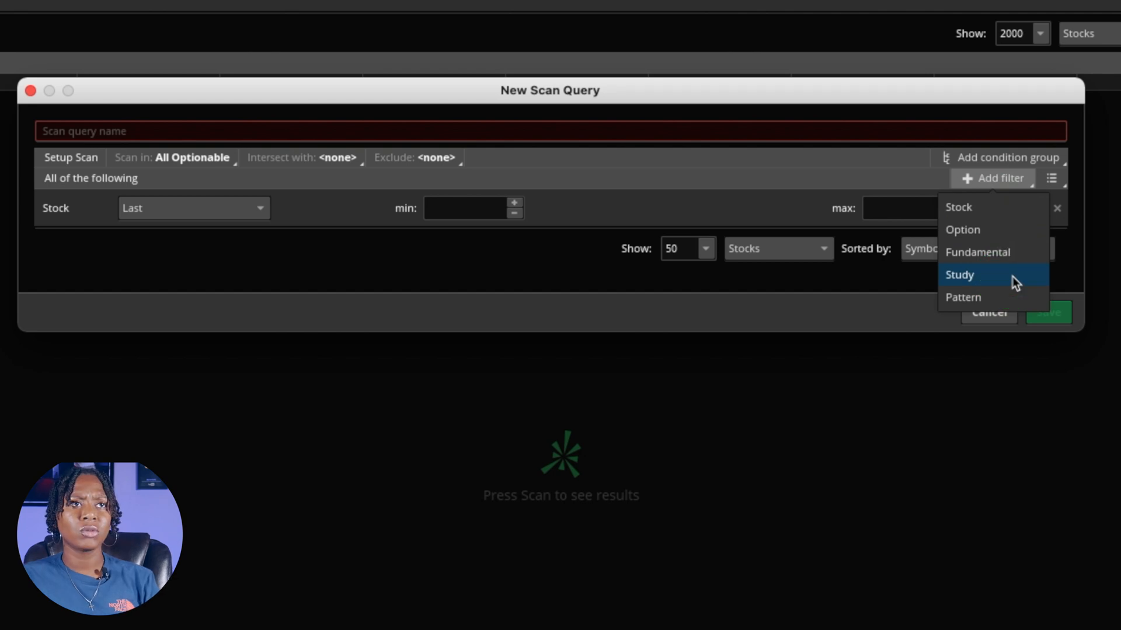
{"action": "left_click", "coordinate": [959, 274]}
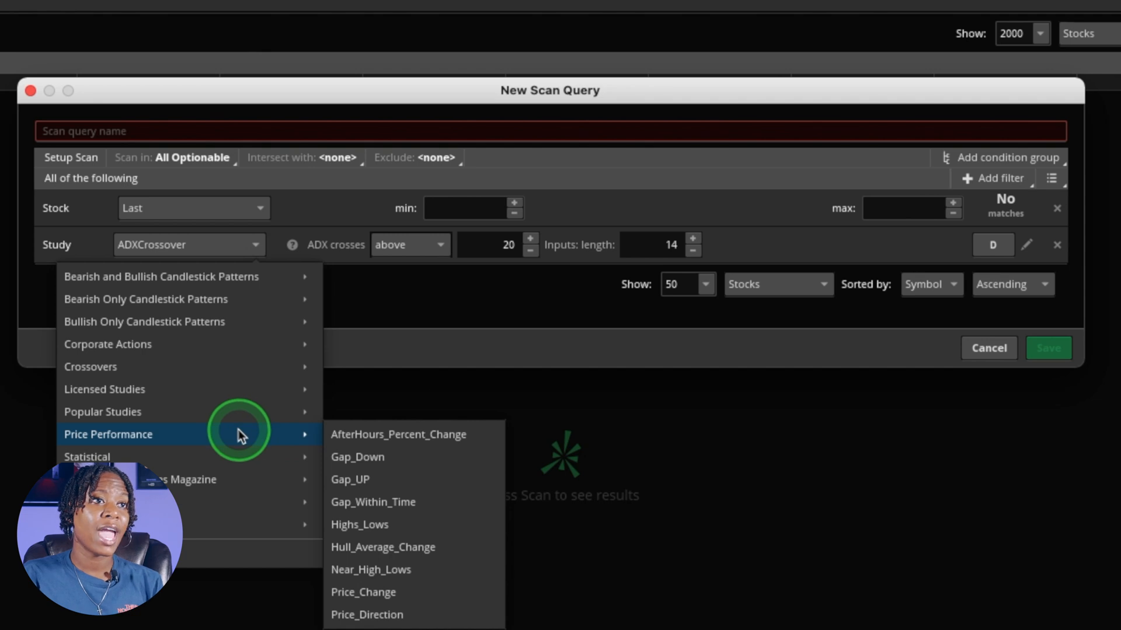
{"action": "mouse_move", "coordinate": [471, 598]}
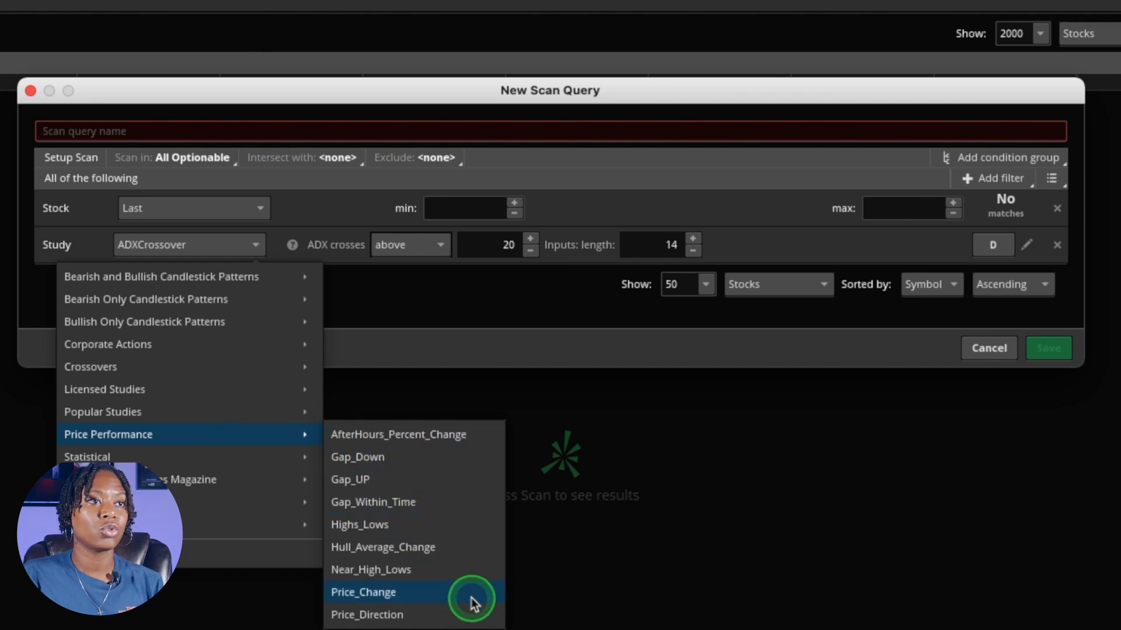
{"action": "left_click", "coordinate": [363, 592]}
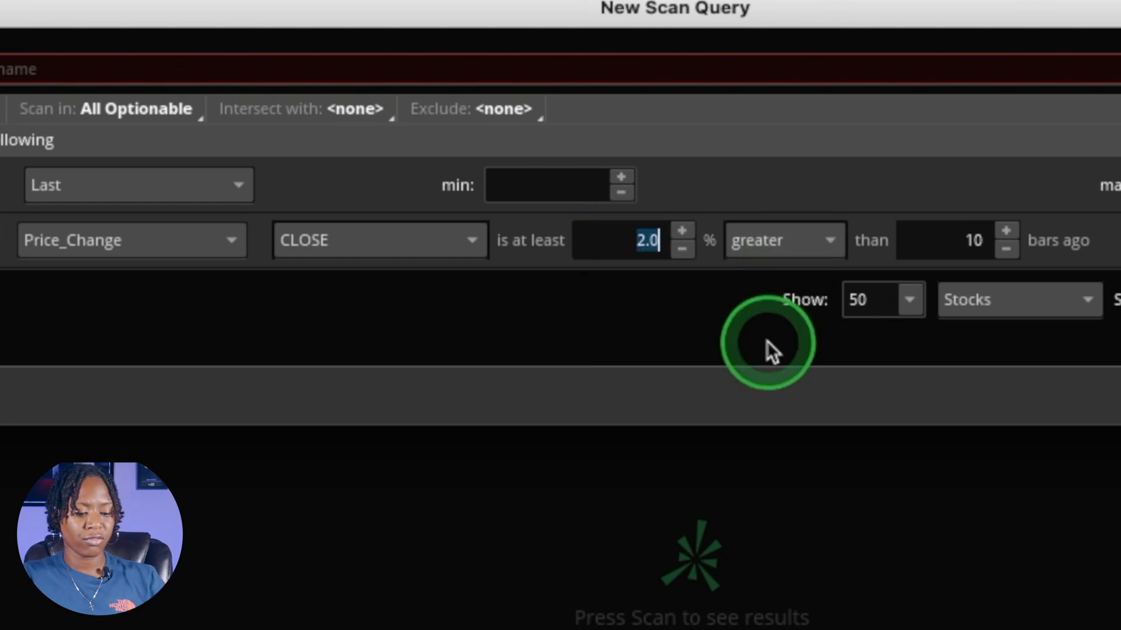
- Require the close to be at least 20% greater than 60 bars ago
{"action": "type", "text": "0"}
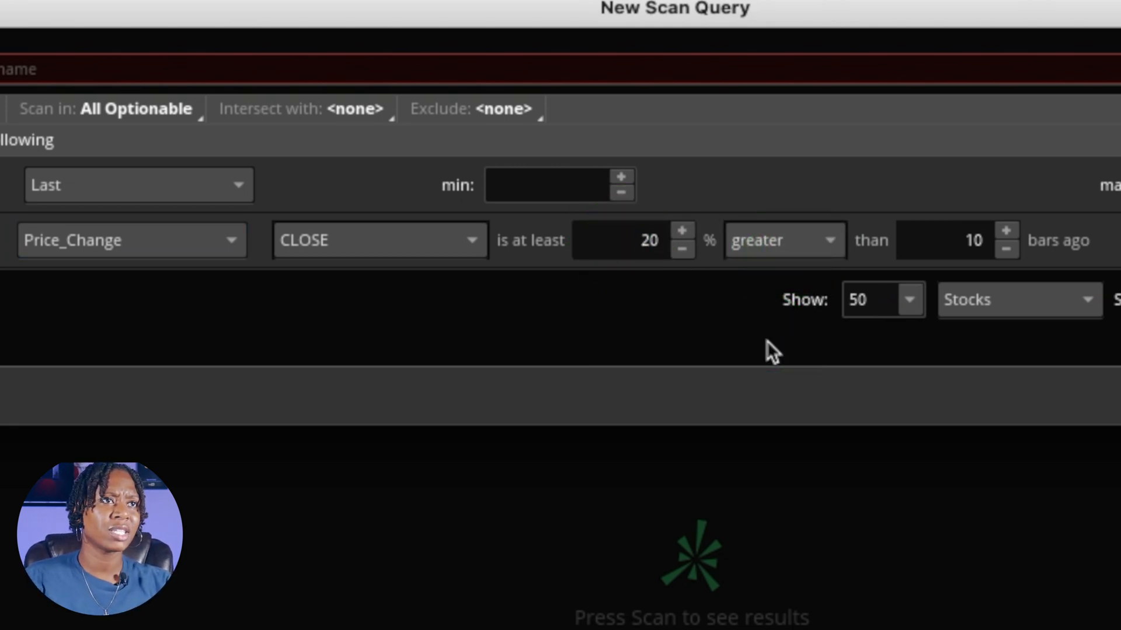
{"action": "left_click", "coordinate": [973, 240]}
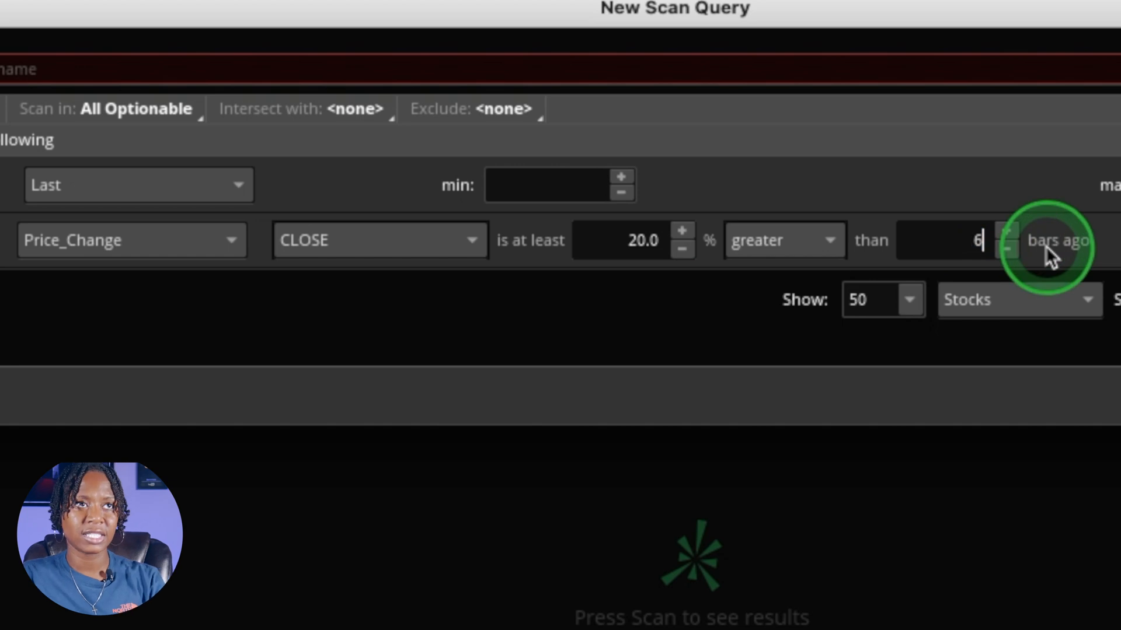
{"action": "type", "text": "0"}
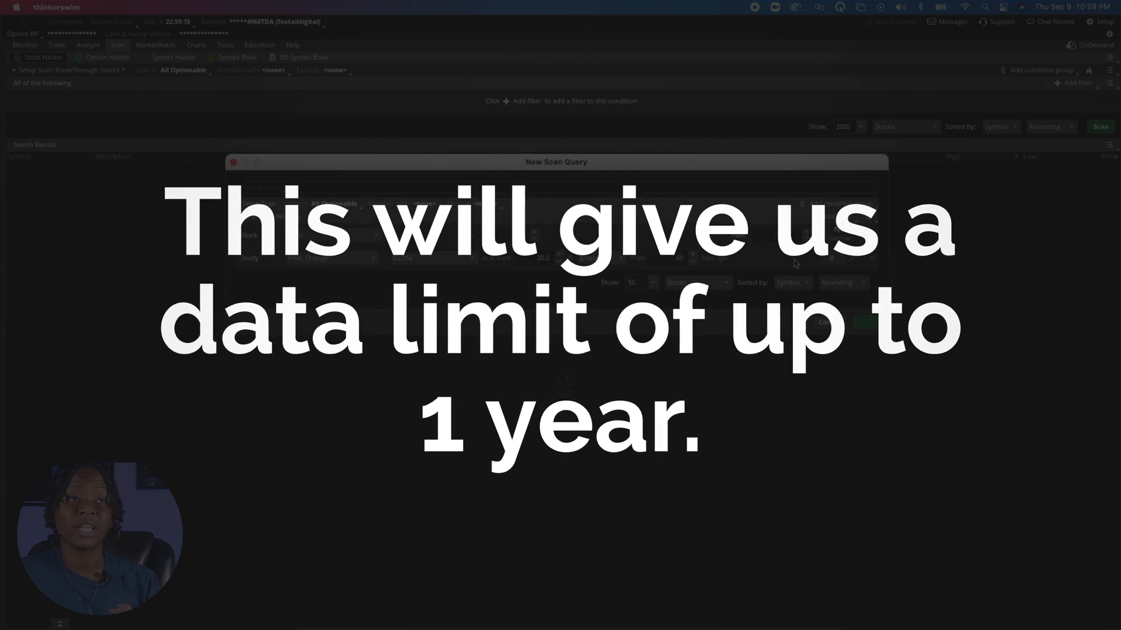
- Run the scan and accept the large-symbol warning, returning 412 results
{"action": "left_click", "coordinate": [1100, 126]}
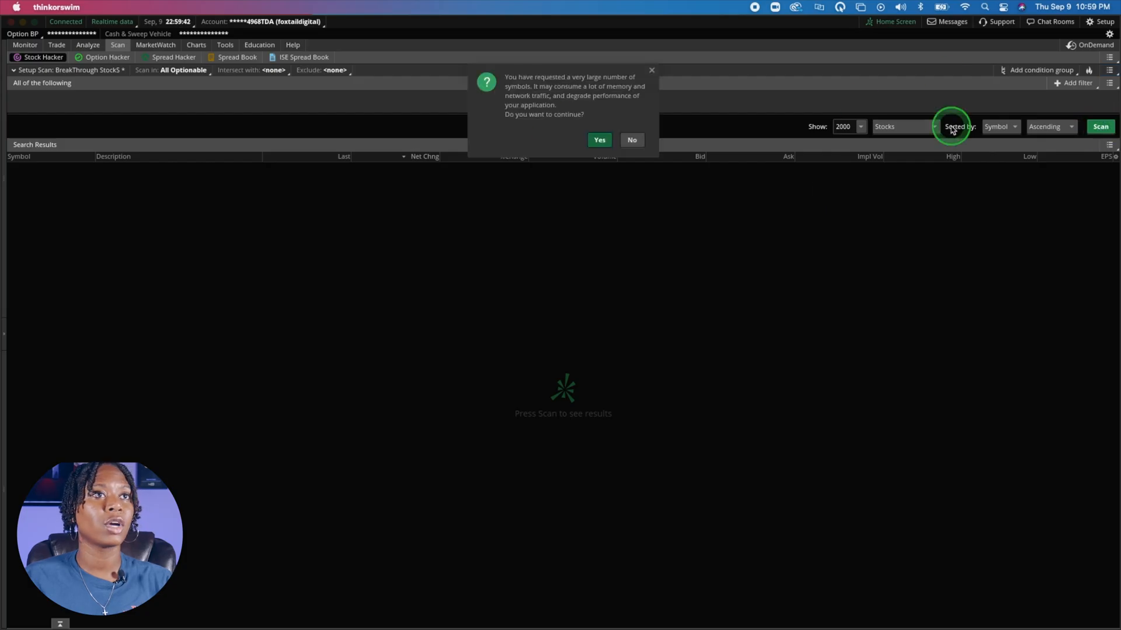
{"action": "left_click", "coordinate": [599, 139]}
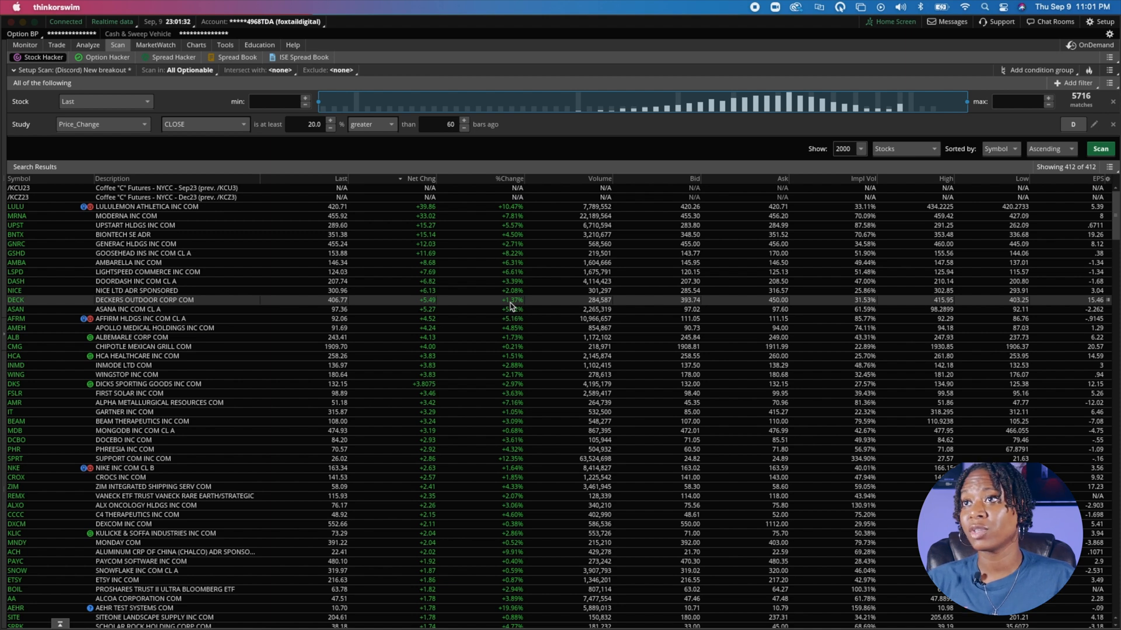
- Chart DECK, INMD, FSLR and REMX from the scan results in the Quick Chart
{"action": "left_click", "coordinate": [54, 336]}
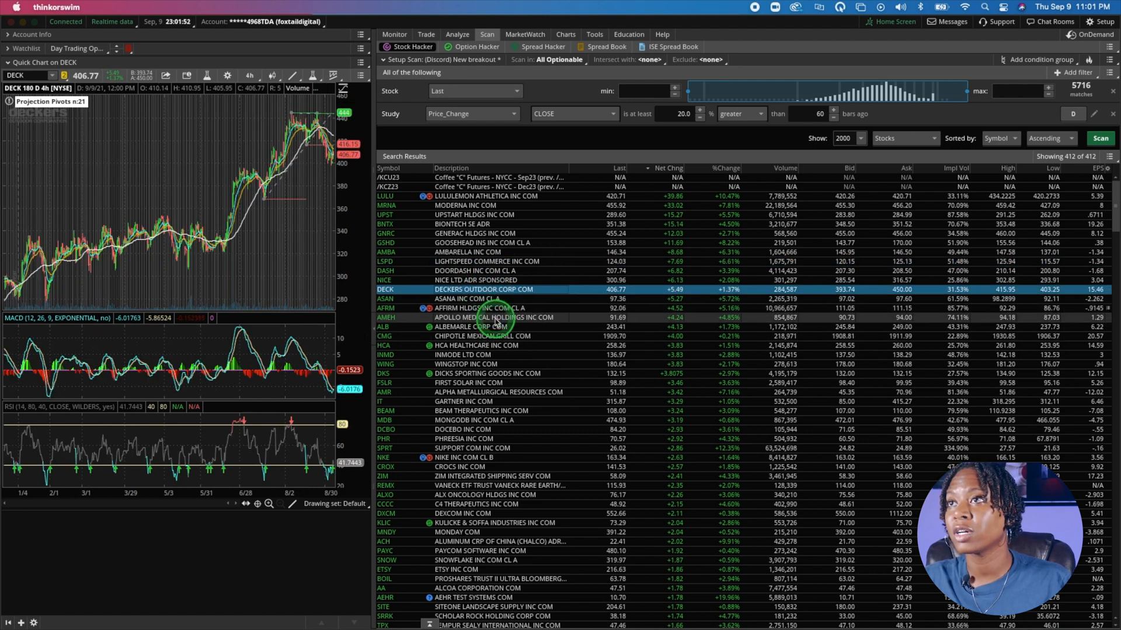
{"action": "left_click", "coordinate": [462, 355]}
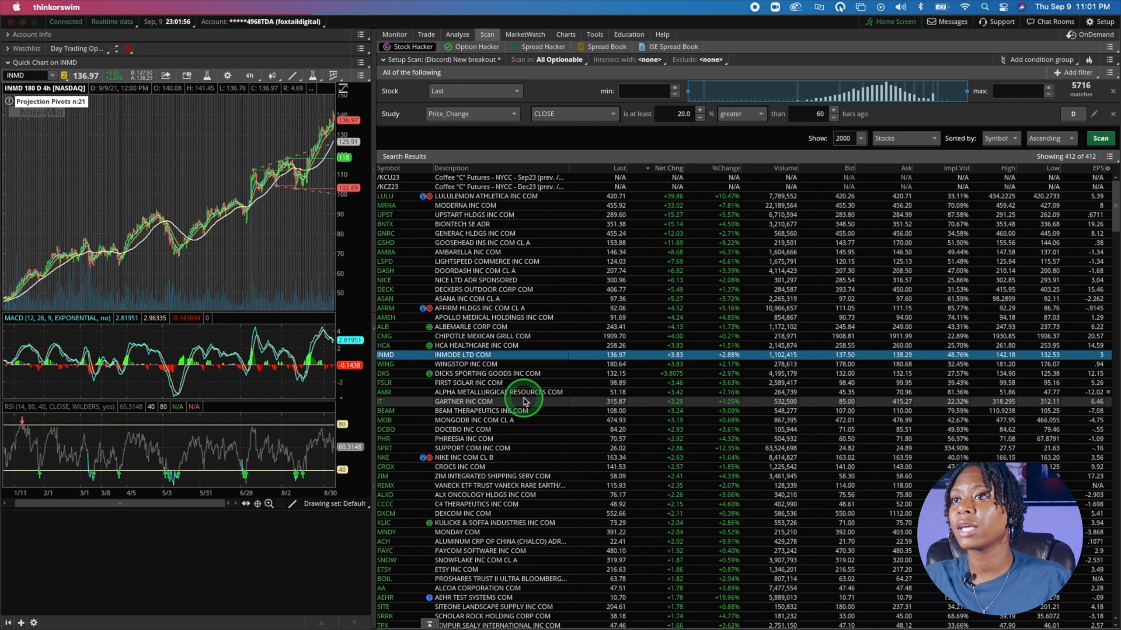
{"action": "left_click", "coordinate": [464, 383]}
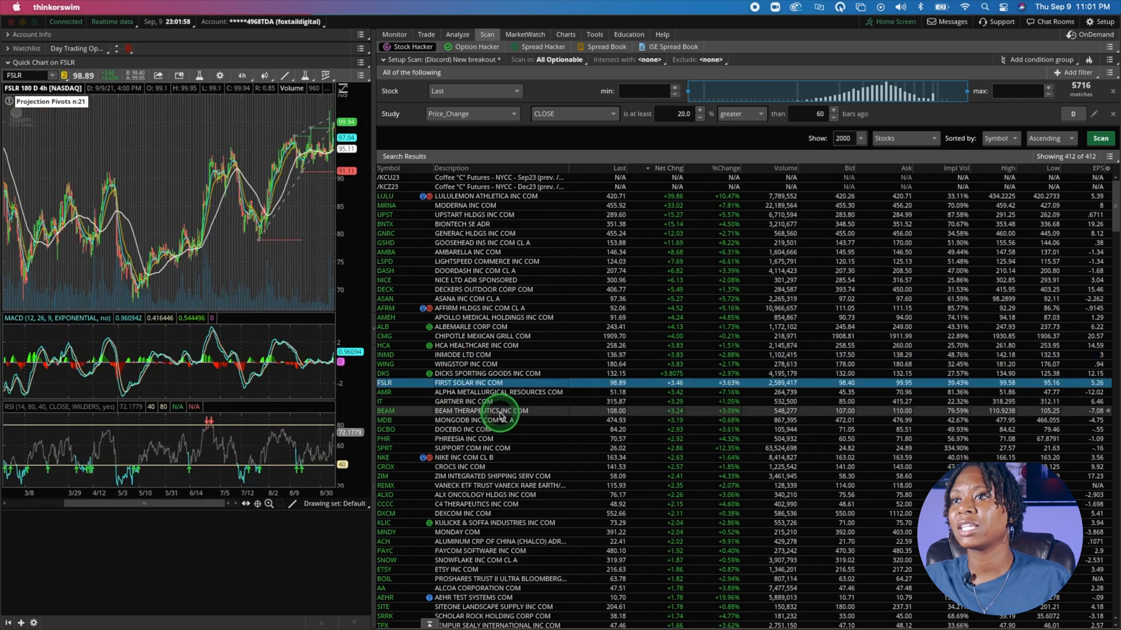
{"action": "left_click", "coordinate": [500, 411]}
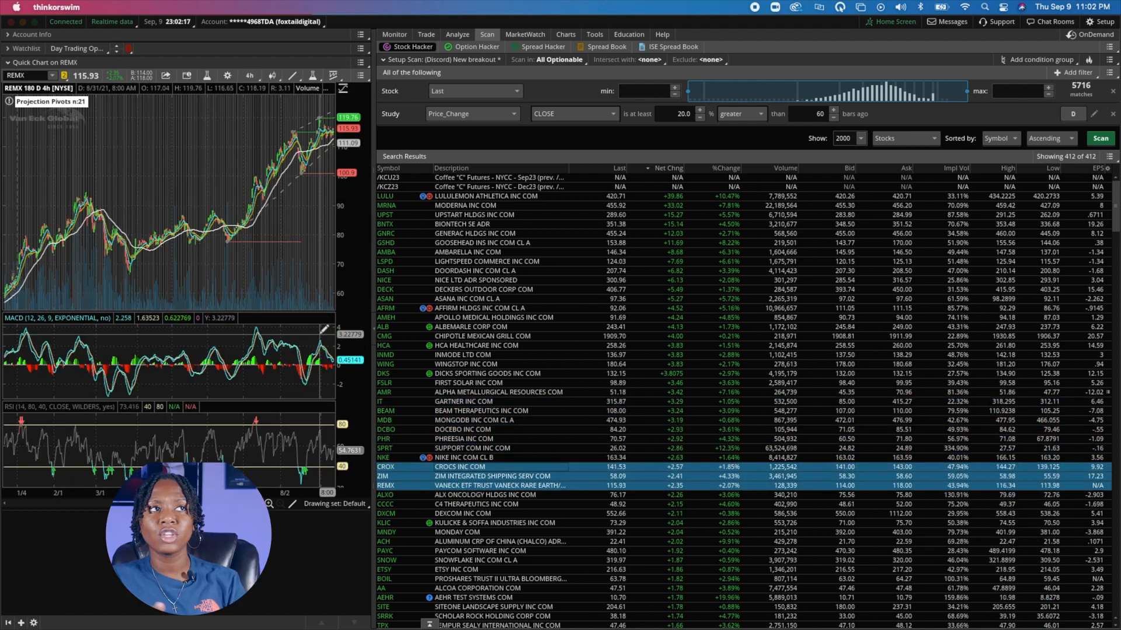
{"action": "mouse_move", "coordinate": [111, 256]}
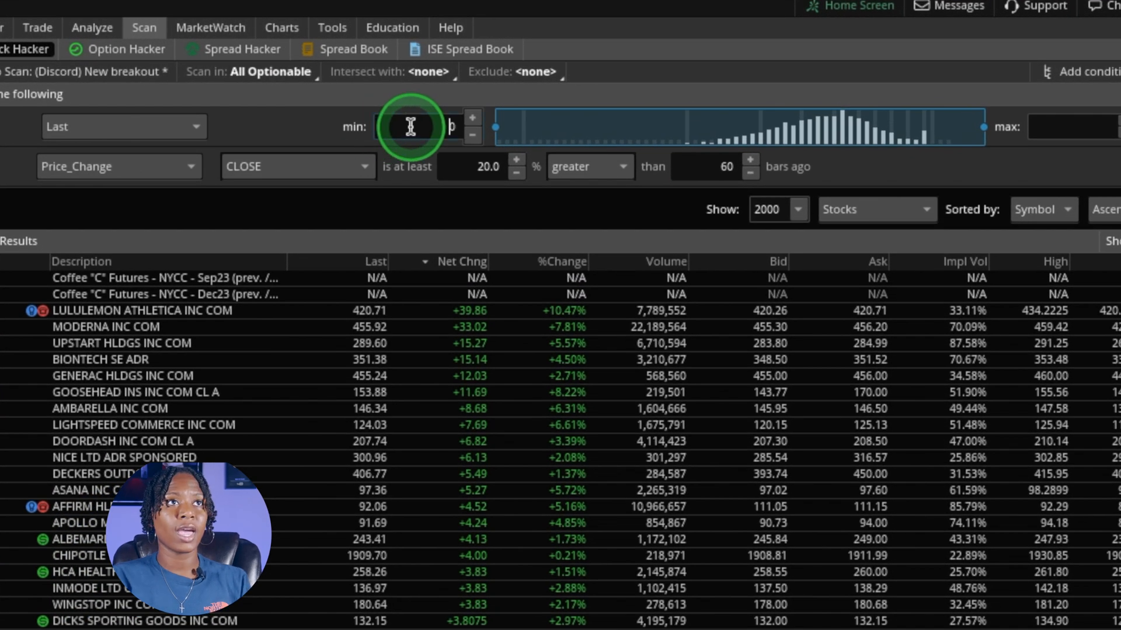
- Set the Last price range to 10.00–75.00 and add another study condition
{"action": "type", "text": "10.00"}
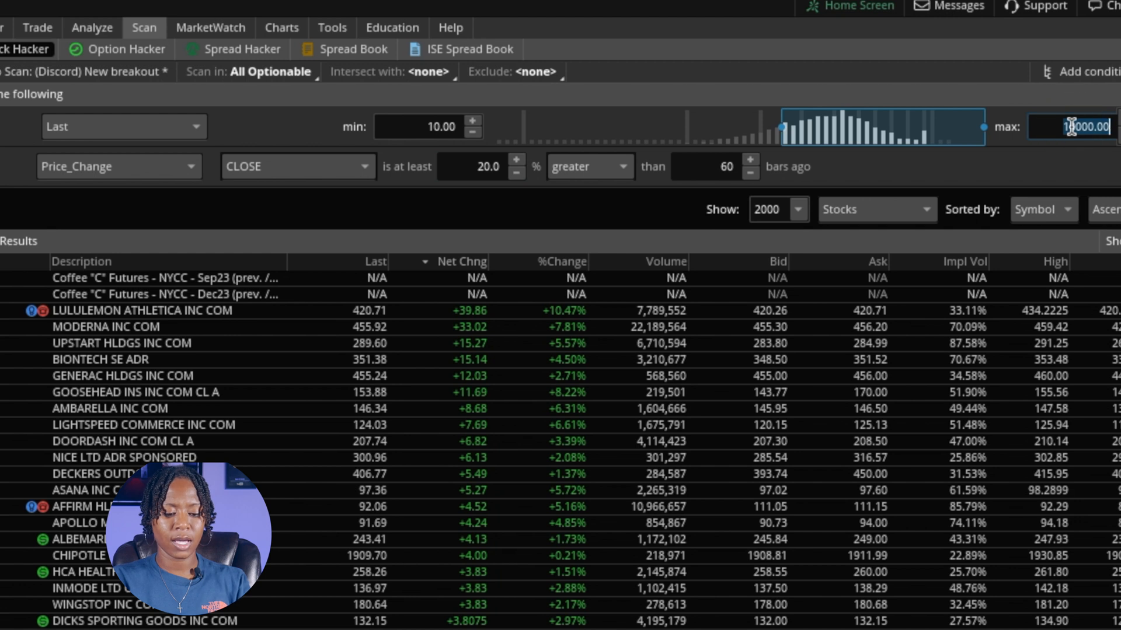
{"action": "left_click_drag", "start_coordinate": [990, 125], "coordinate": [865, 125]}
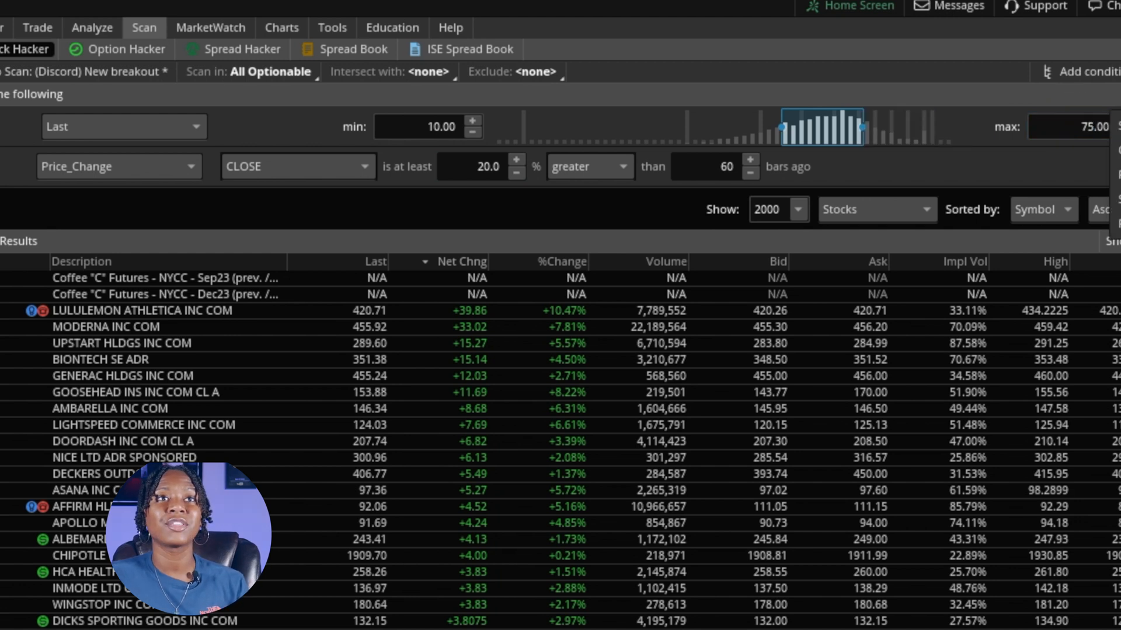
{"action": "left_click", "coordinate": [1064, 90]}
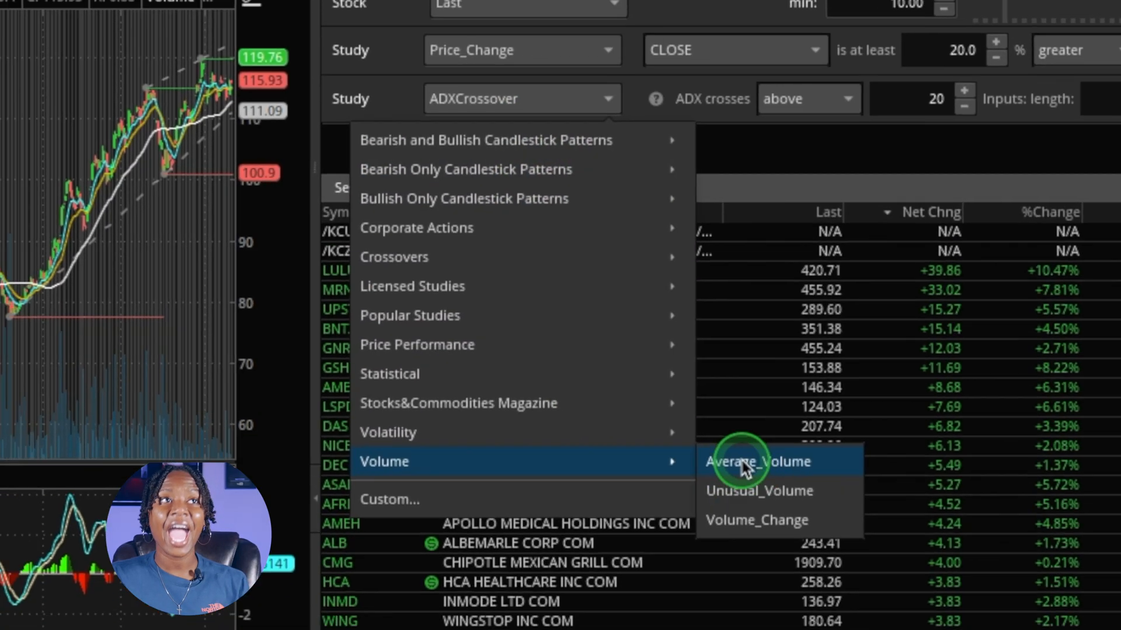
- Make the new condition an Average_Volume study from the Volume group
{"action": "left_click", "coordinate": [756, 462]}
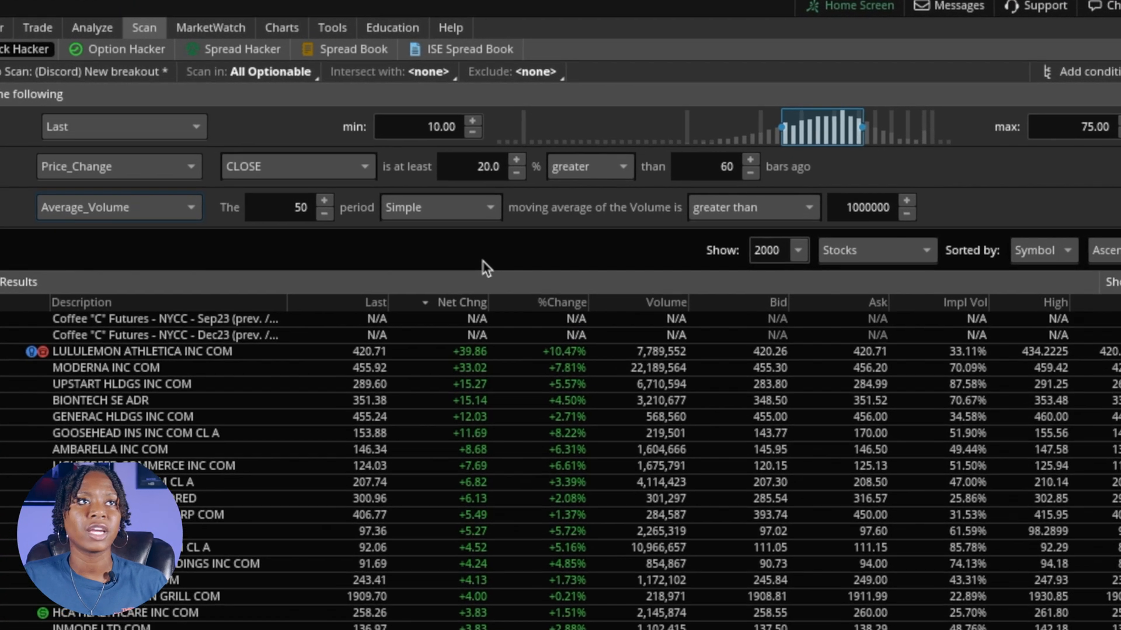
- Set Average_Volume to a 30-period simple average above 500000 and rescan for 105 stocks
{"action": "left_click", "coordinate": [492, 208]}
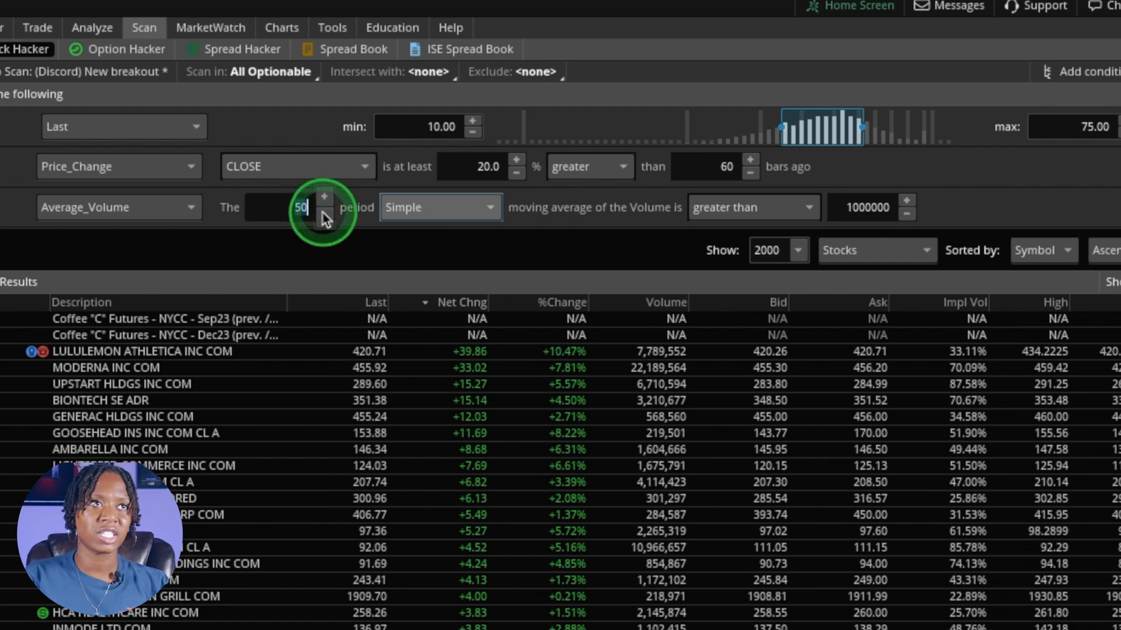
{"action": "left_click", "coordinate": [324, 214]}
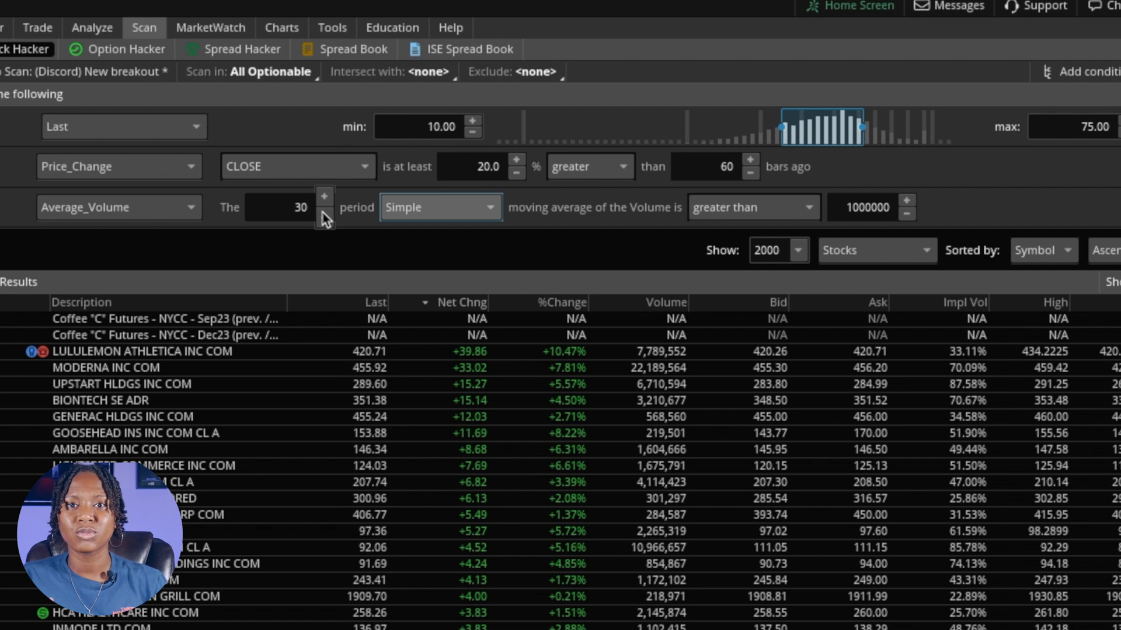
{"action": "left_click", "coordinate": [687, 218]}
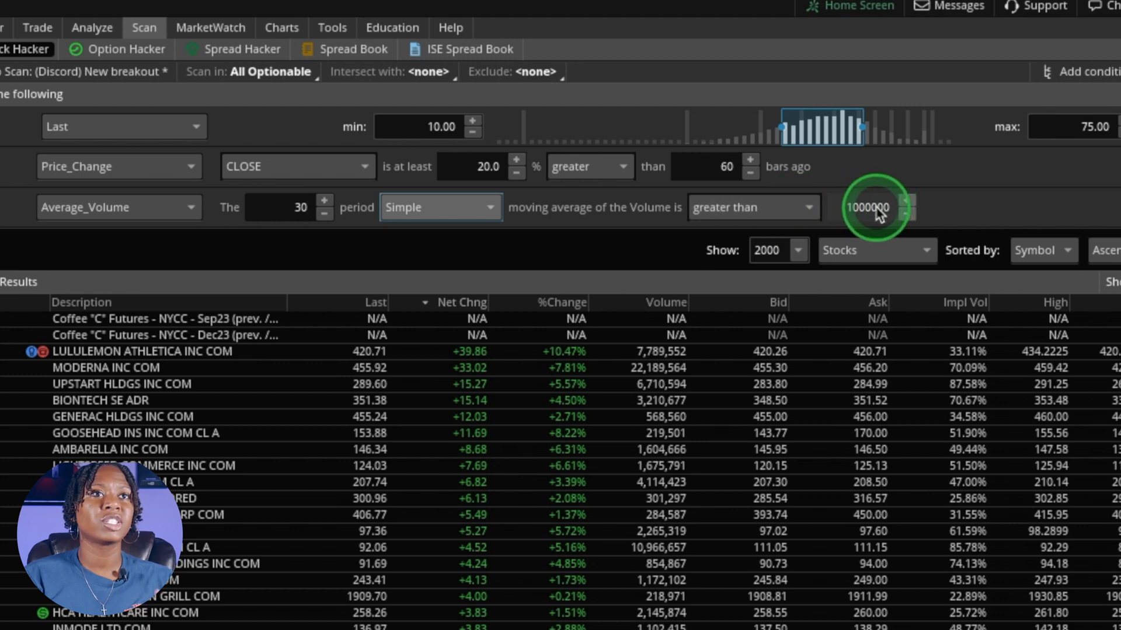
{"action": "left_click", "coordinate": [867, 208]}
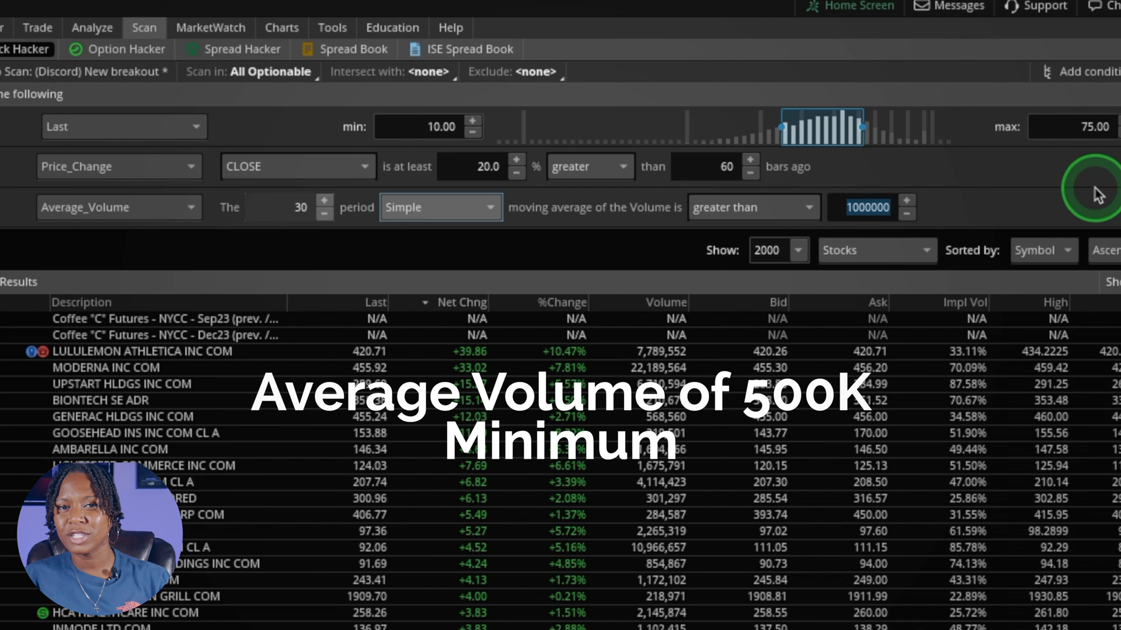
{"action": "type", "text": "500000"}
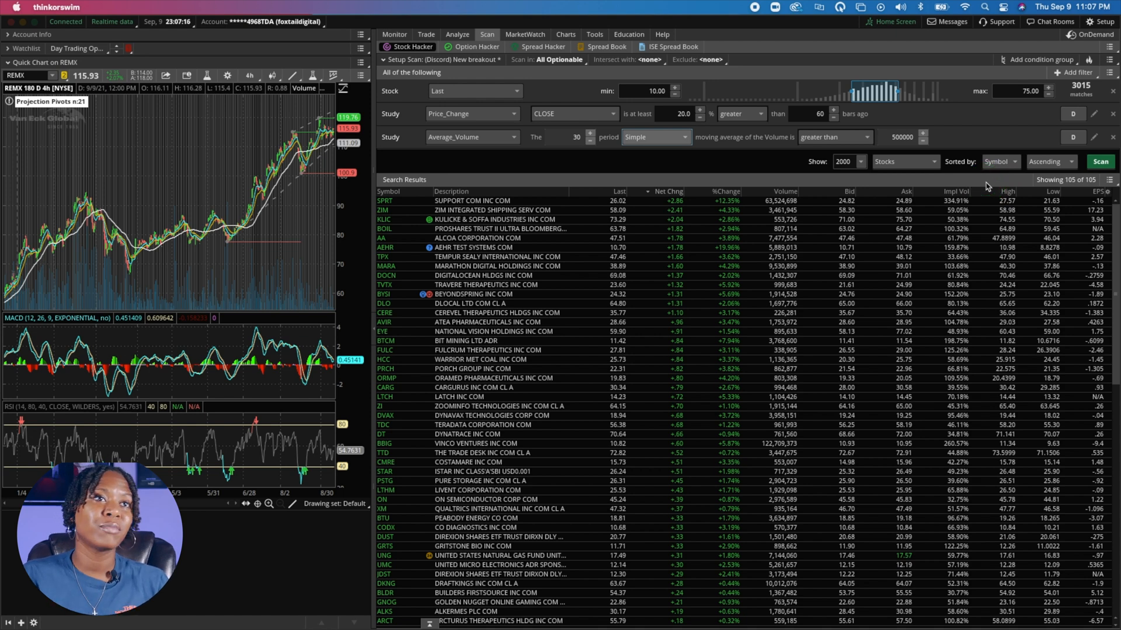
- Save the 105 scan results as a personal watchlist named 'Crusty Crab'
{"action": "left_click", "coordinate": [500, 200]}
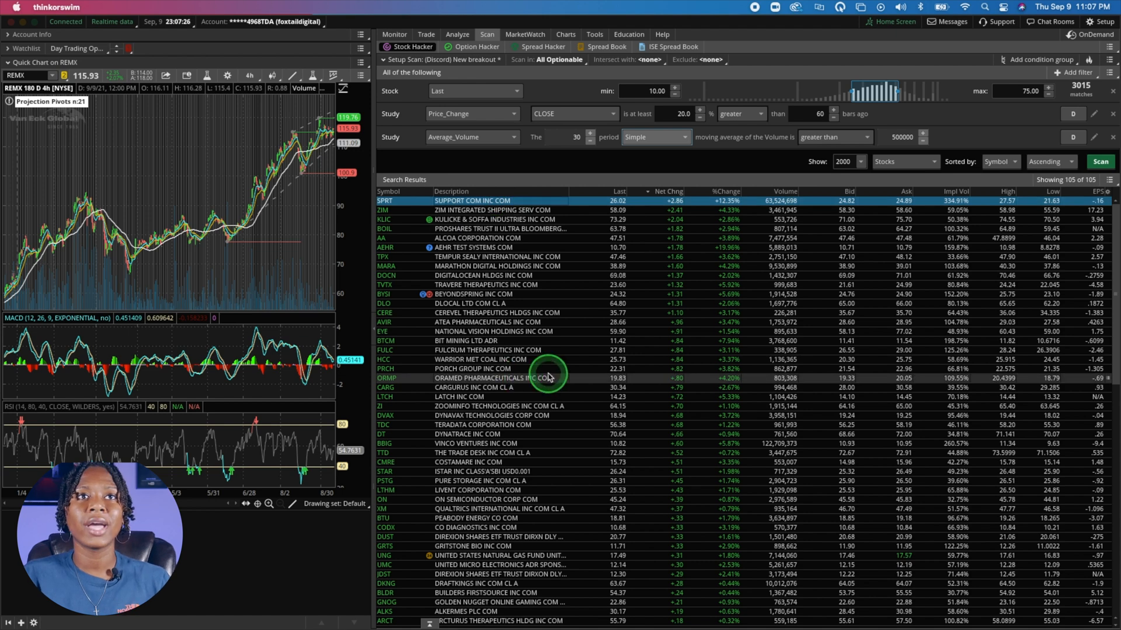
{"action": "left_click", "coordinate": [1109, 179]}
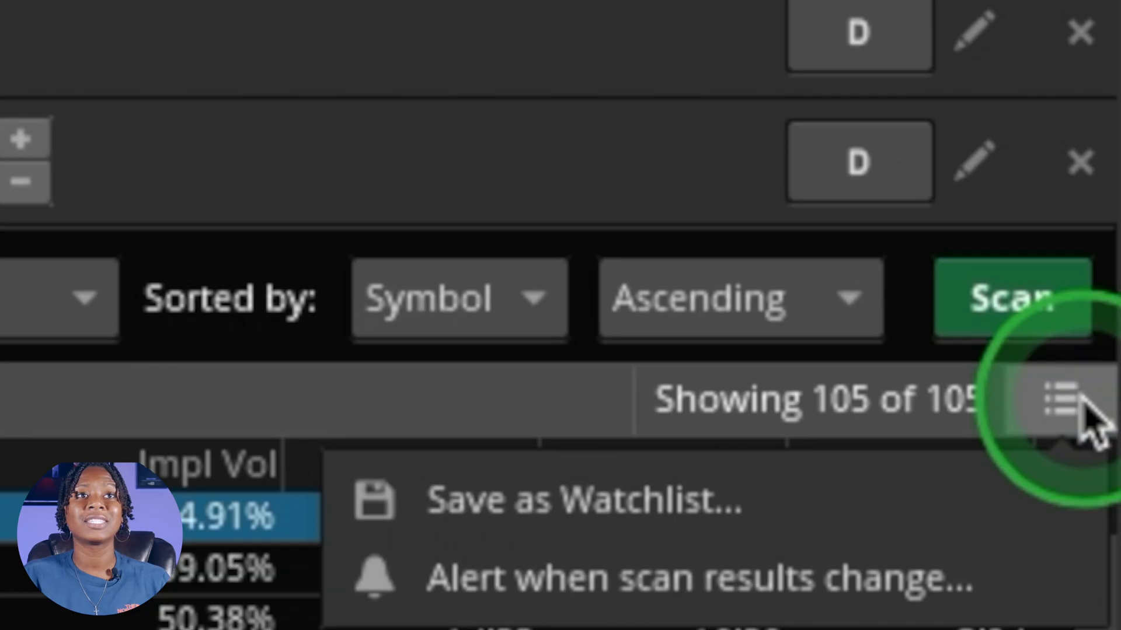
{"action": "mouse_move", "coordinate": [859, 501]}
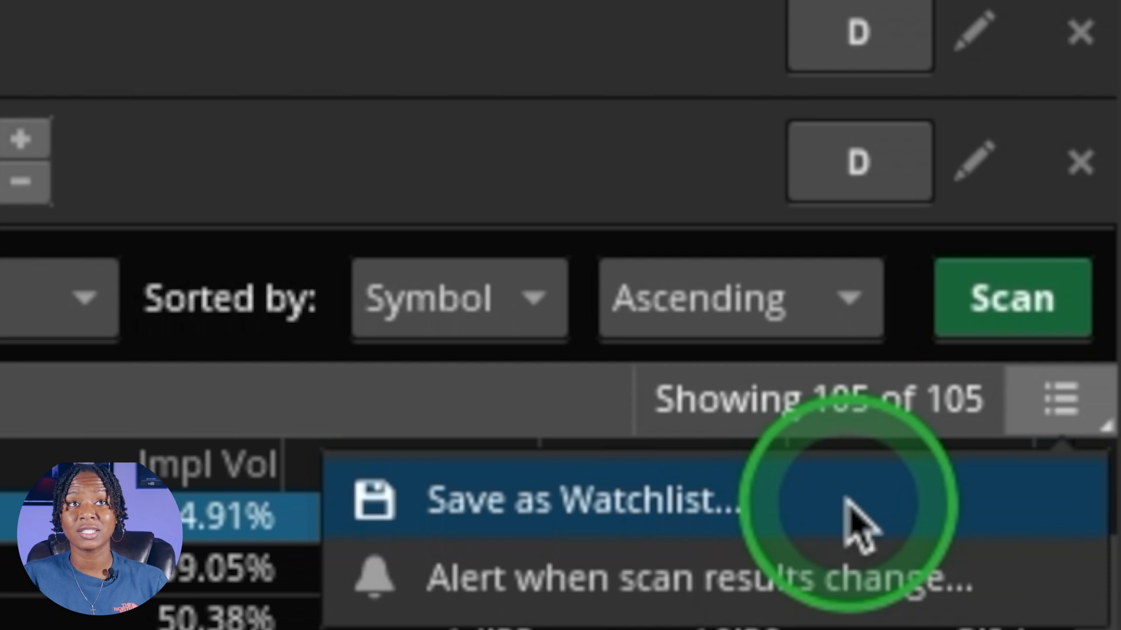
{"action": "left_click", "coordinate": [579, 501]}
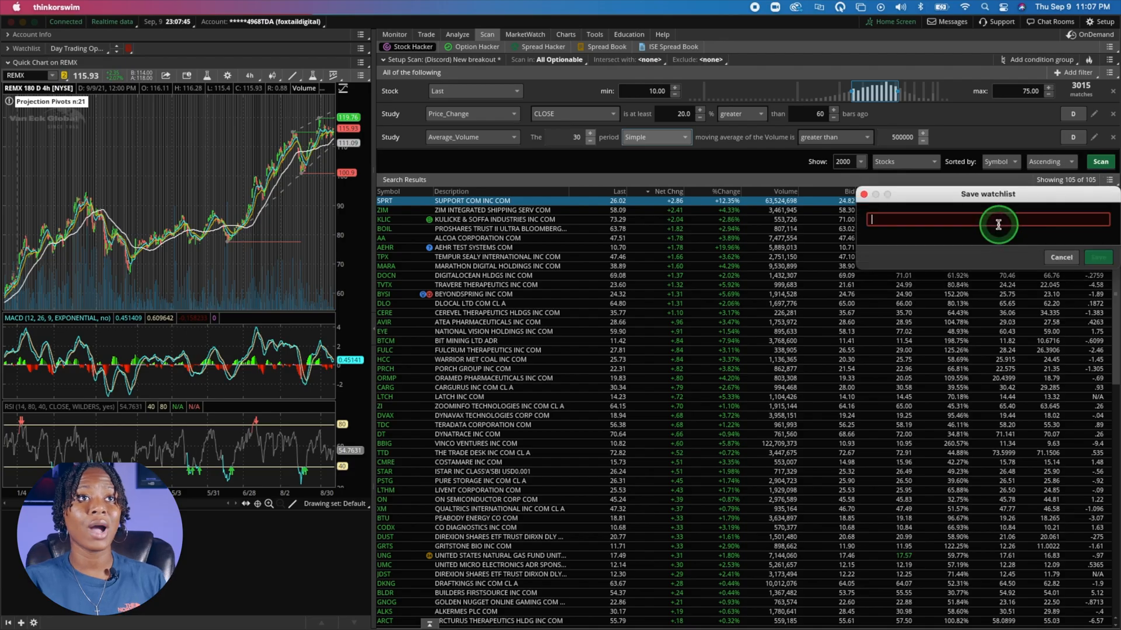
{"action": "type", "text": "c"}
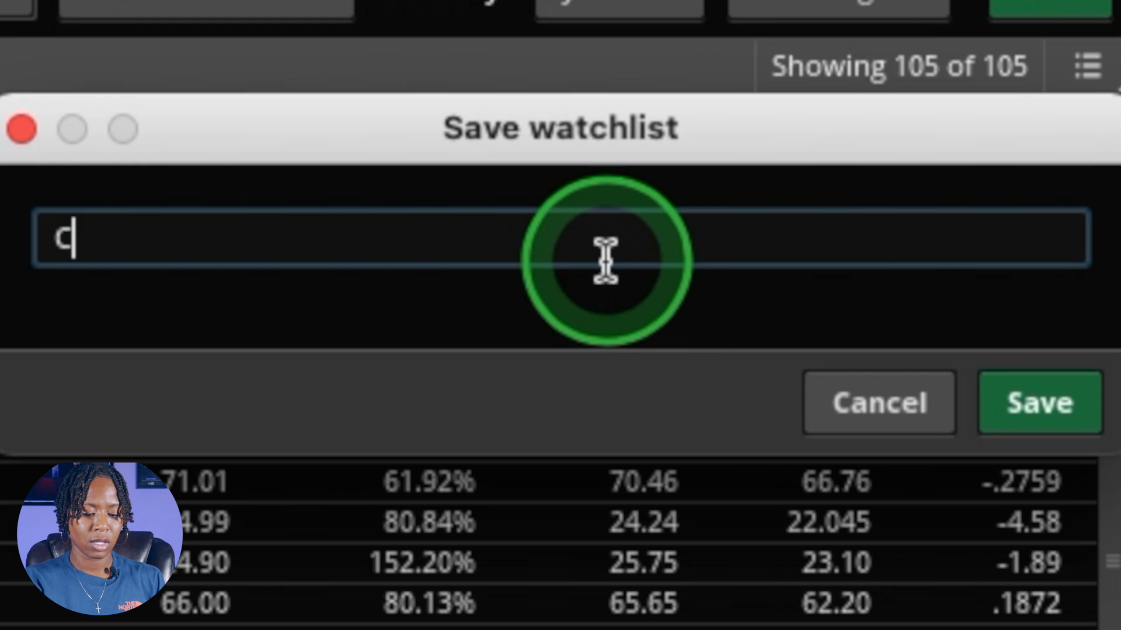
{"action": "type", "text": "rusty Crab"}
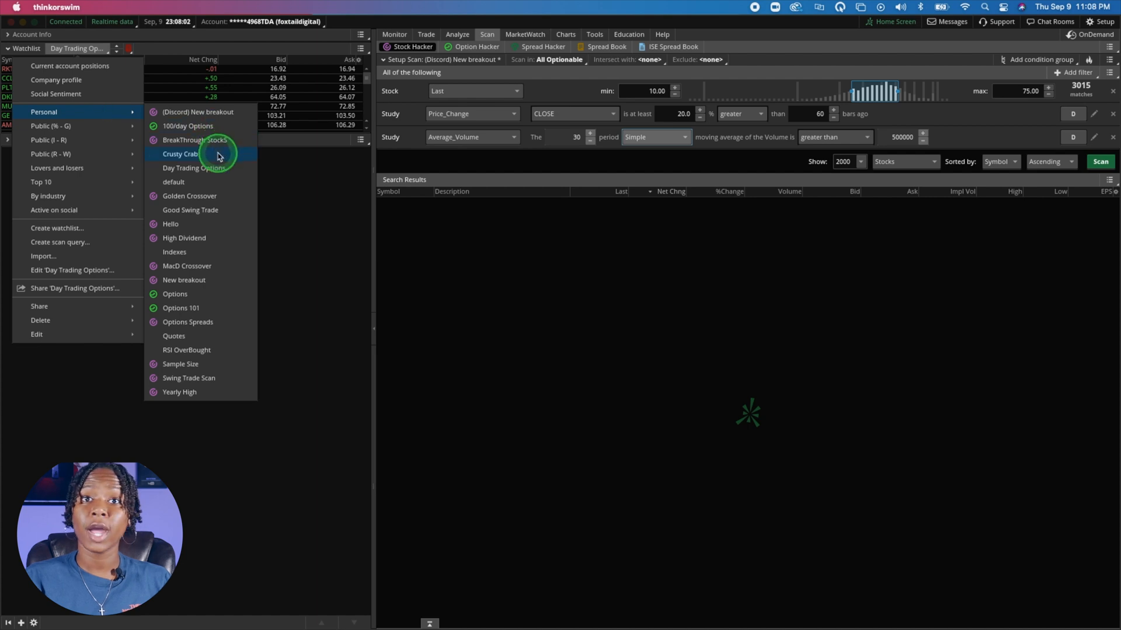
- Load the Crusty Crab watchlist in the side panel and chart CERE
{"action": "left_click", "coordinate": [182, 155]}
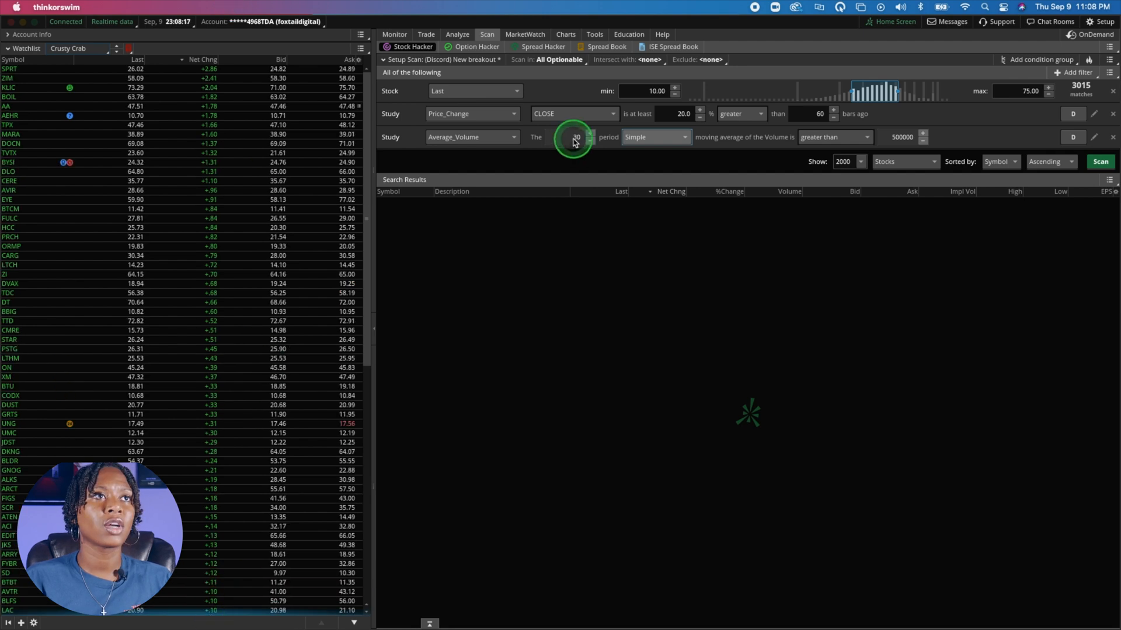
{"action": "left_click", "coordinate": [565, 34]}
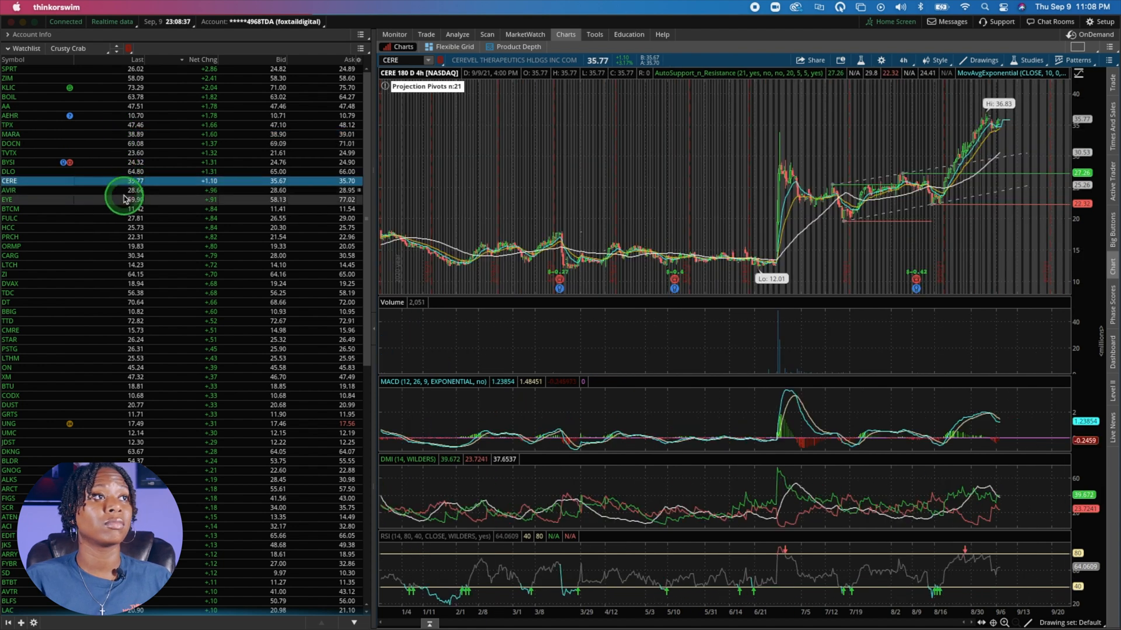
- Chart JKS (Jinkosolar Holding) from the Crusty Crab watchlist
{"action": "left_click", "coordinate": [8, 265]}
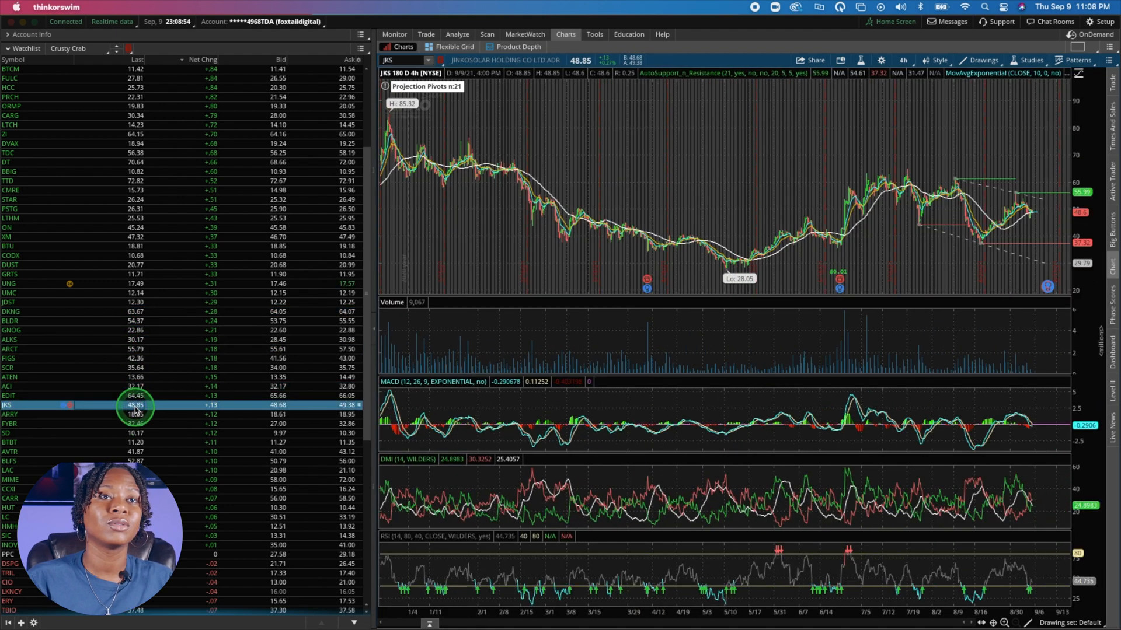
{"action": "mouse_move", "coordinate": [602, 317]}
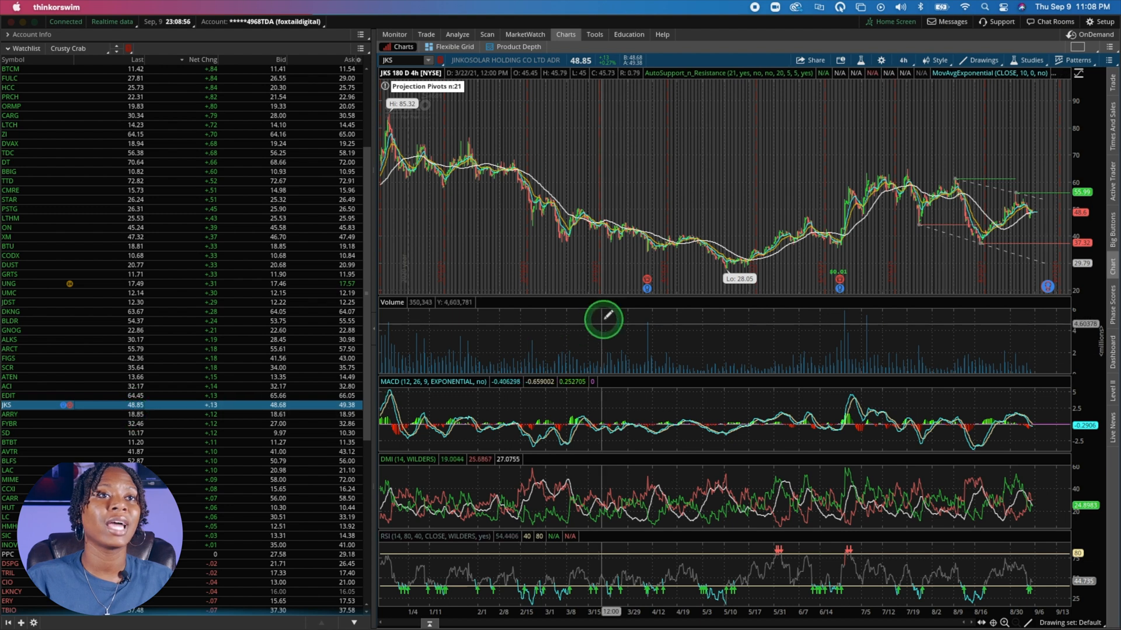
{"action": "mouse_move", "coordinate": [842, 279]}
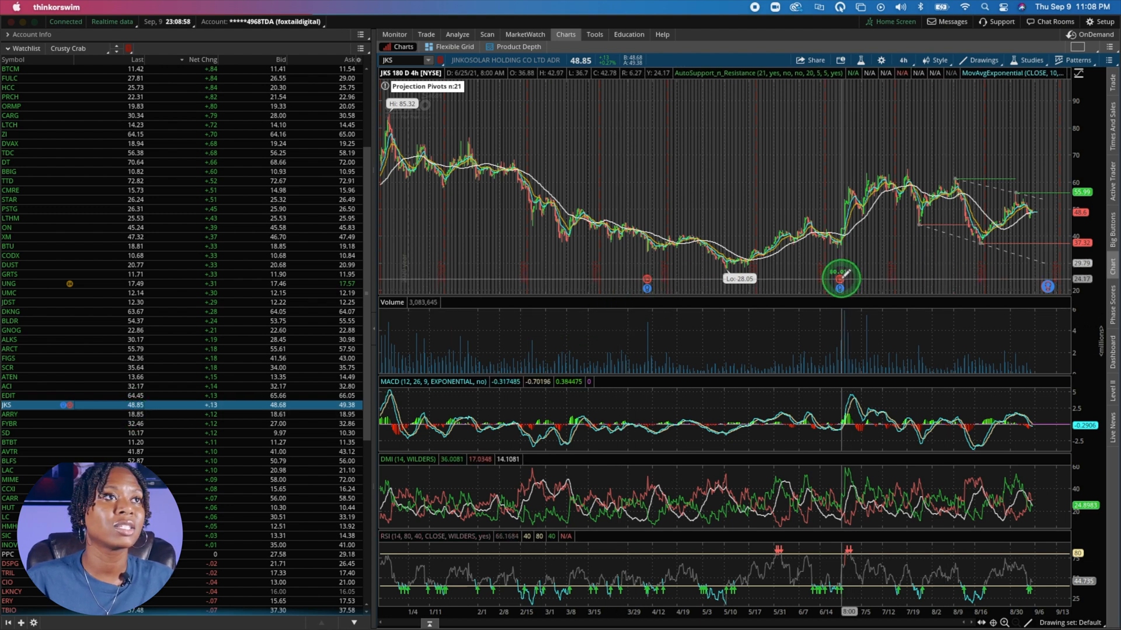